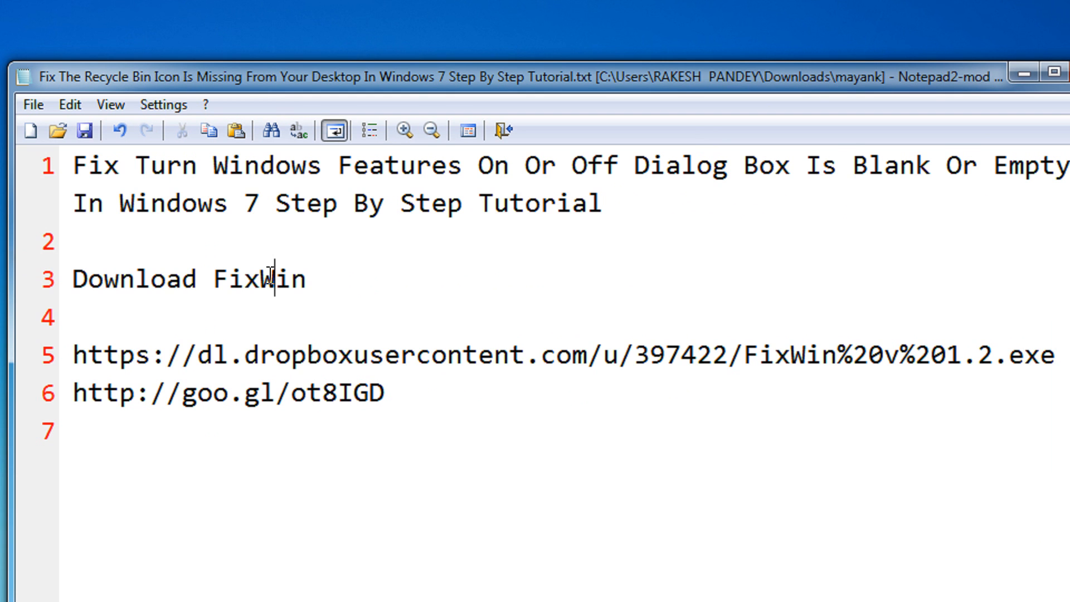
# Highlight 'FixWin' in the notes and reveal the FixWin v1.2 program on the desktop.
pyautogui.doubleClick(257, 278)
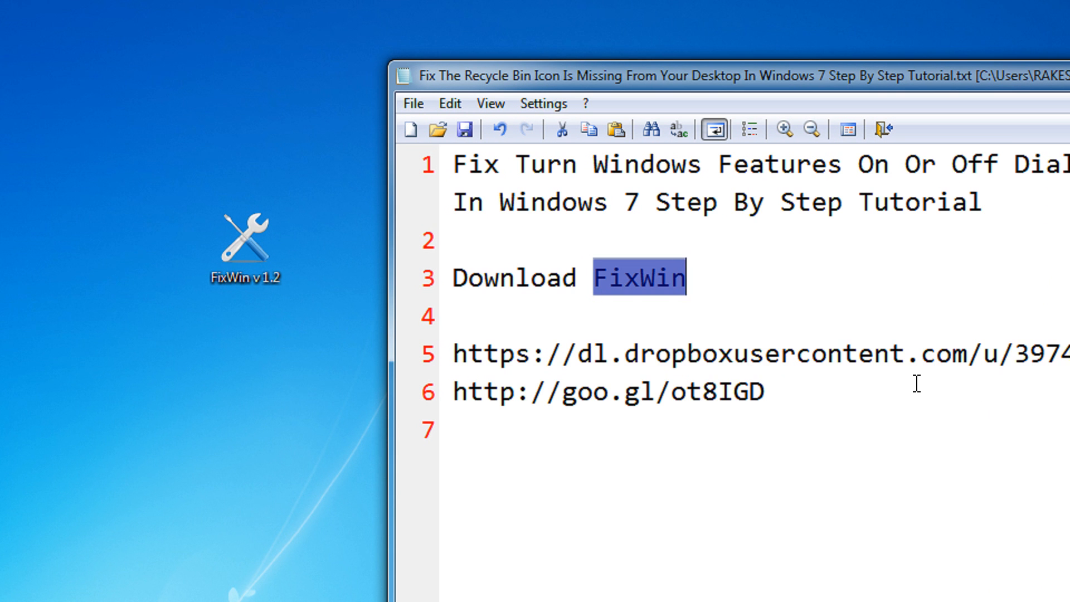
pyautogui.moveTo(455, 353); pyautogui.dragTo(764, 392)
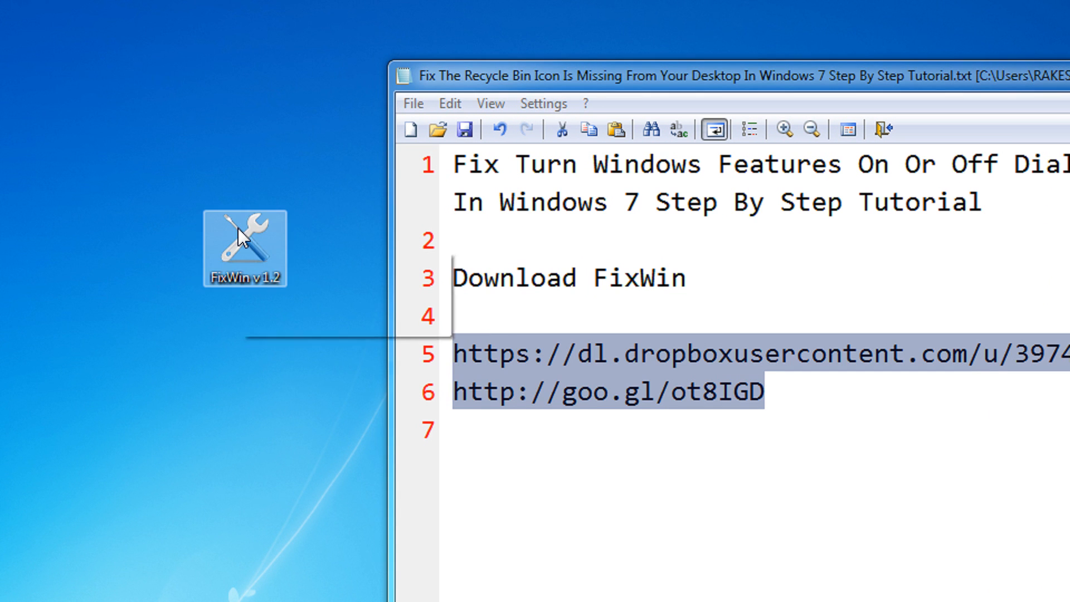
# Bring up the context menu of the FixWin v1.2 desktop icon with Open and Run as administrator.
pyautogui.rightClick(244, 245)
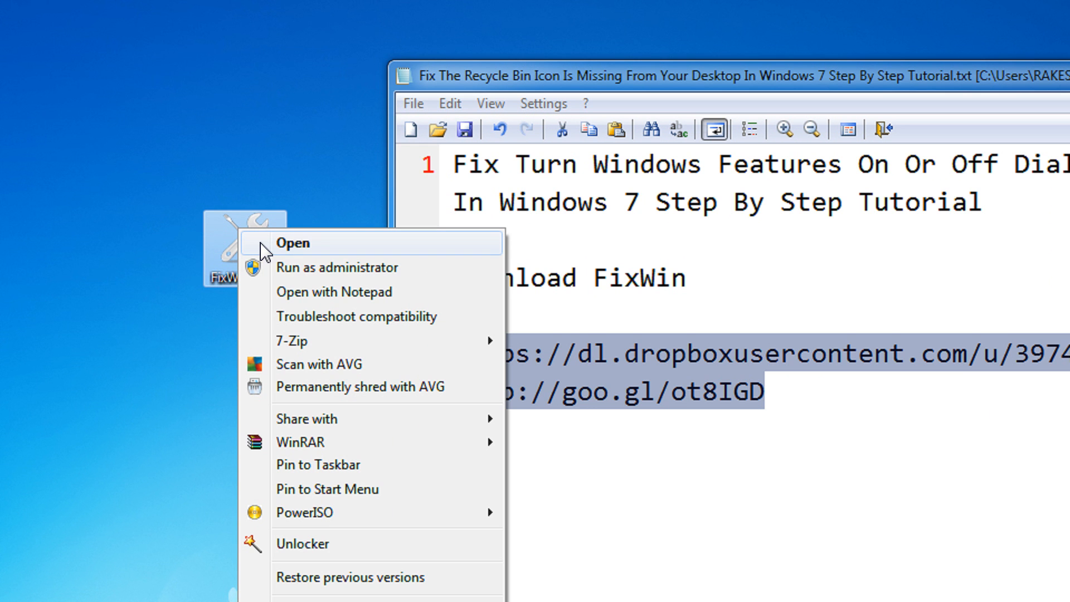
pyautogui.moveTo(290, 267)
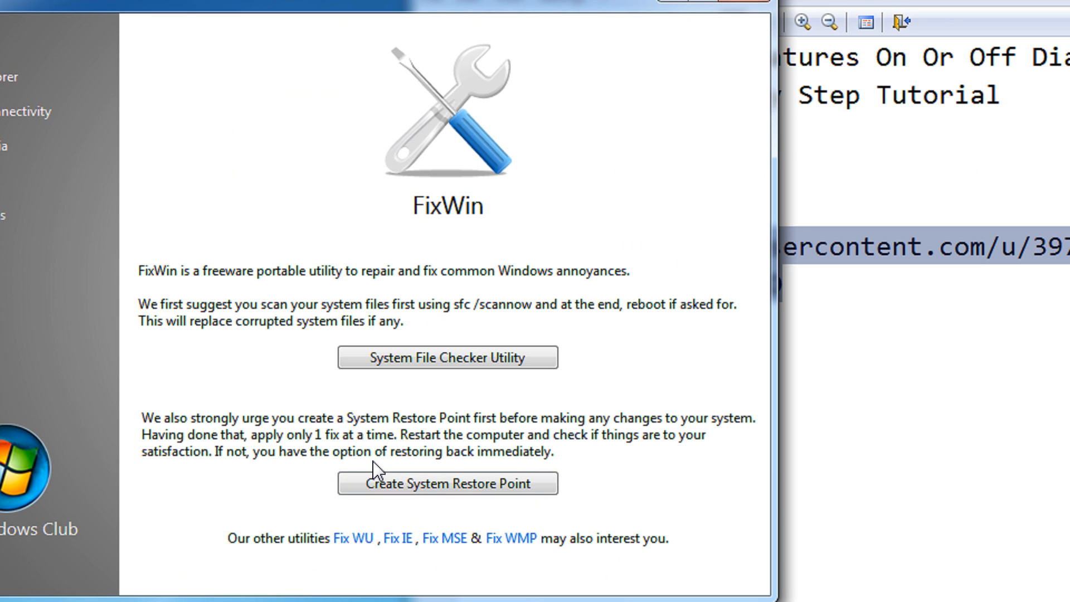
pyautogui.moveTo(151, 393)
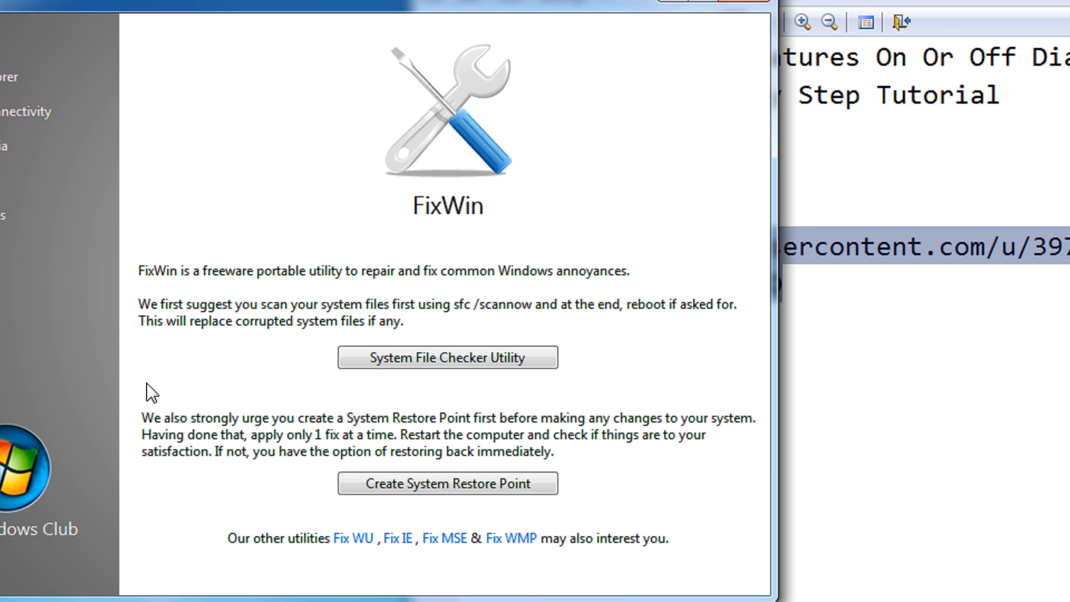
pyautogui.moveTo(93, 367)
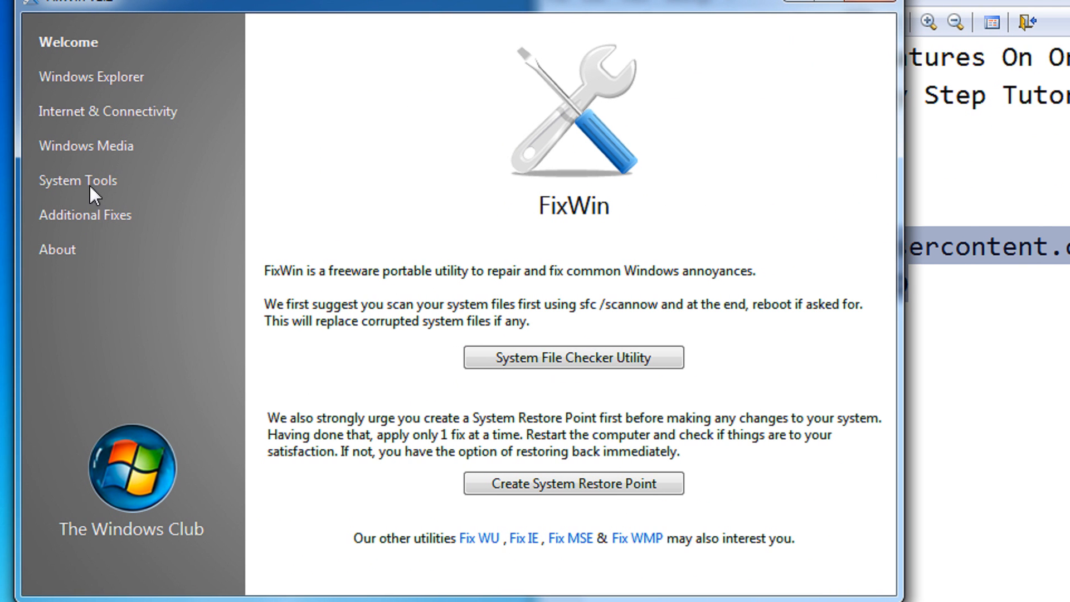
# Show the System Tools fixes down to the 'Turn Windows Features On or Off' entry.
pyautogui.click(76, 180)
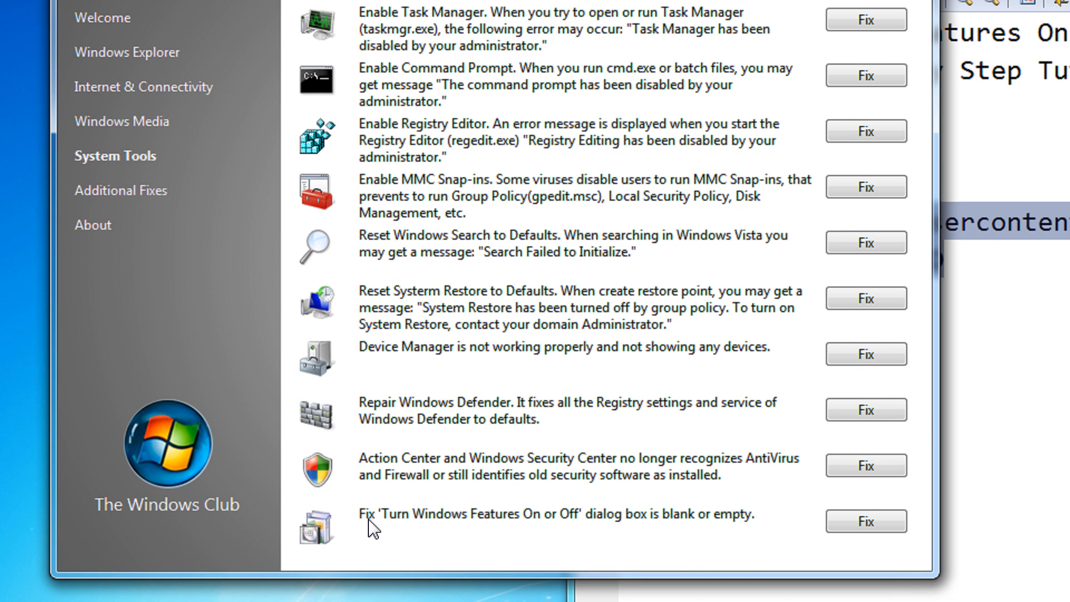
pyautogui.scroll(-3)
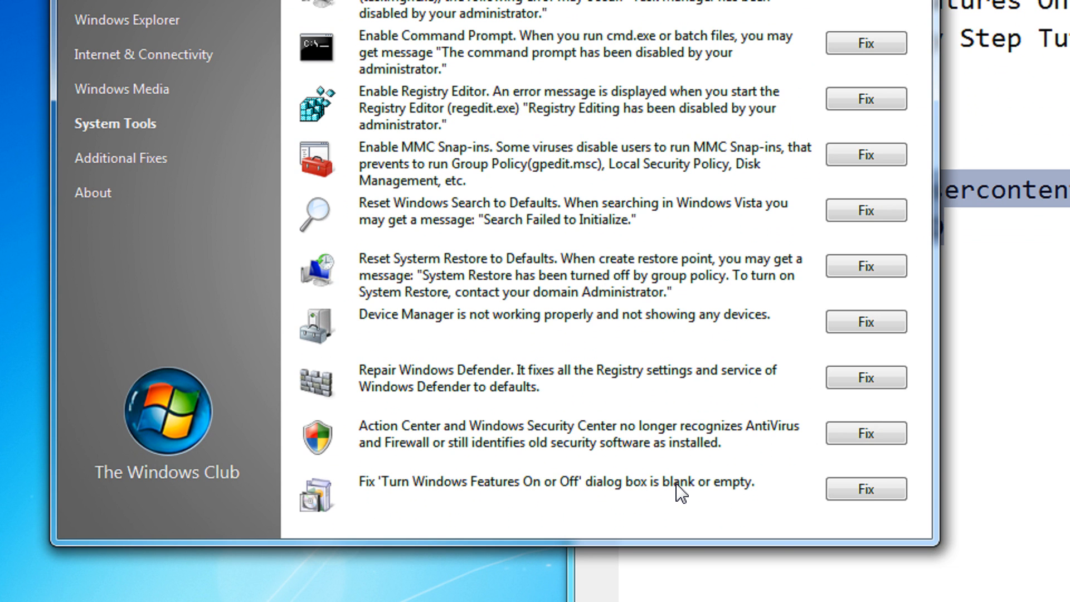
# Apply the 'Turn Windows Features On or Off' fix and acknowledge the success message.
pyautogui.click(864, 488)
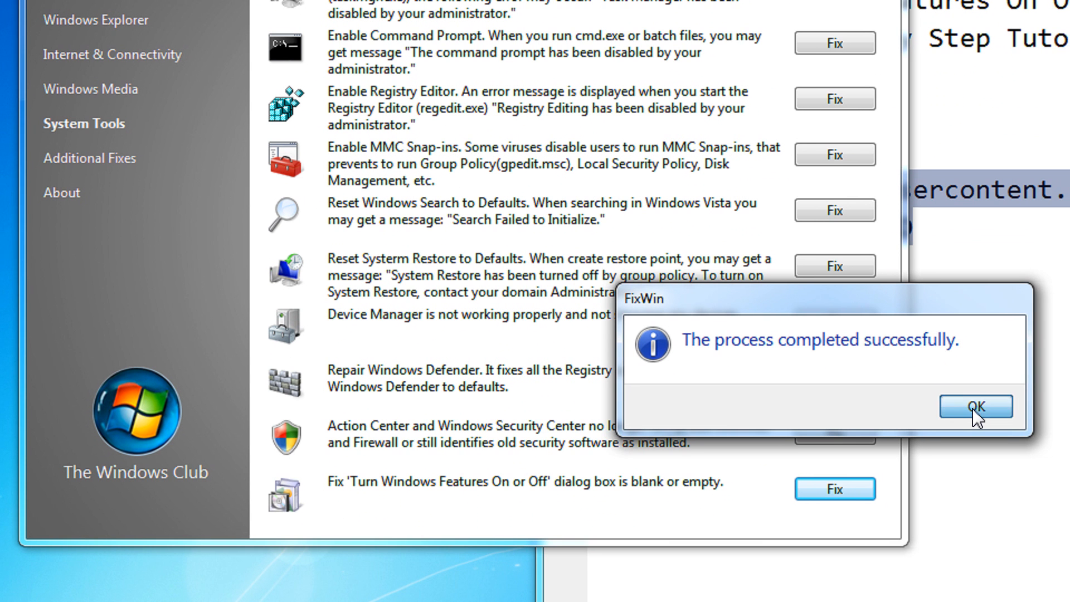
pyautogui.click(976, 405)
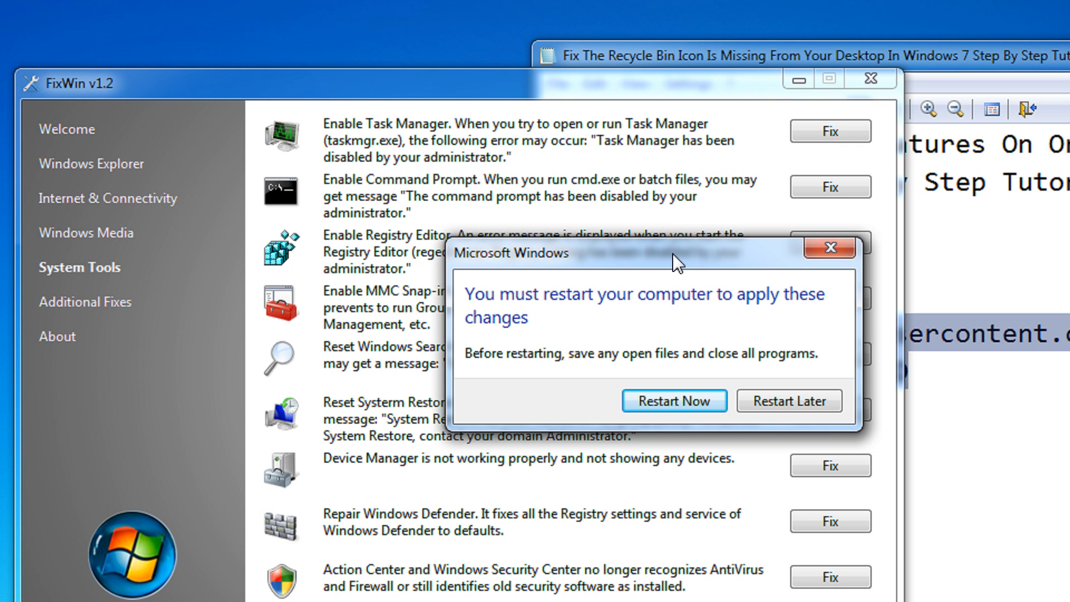
pyautogui.moveTo(767, 350)
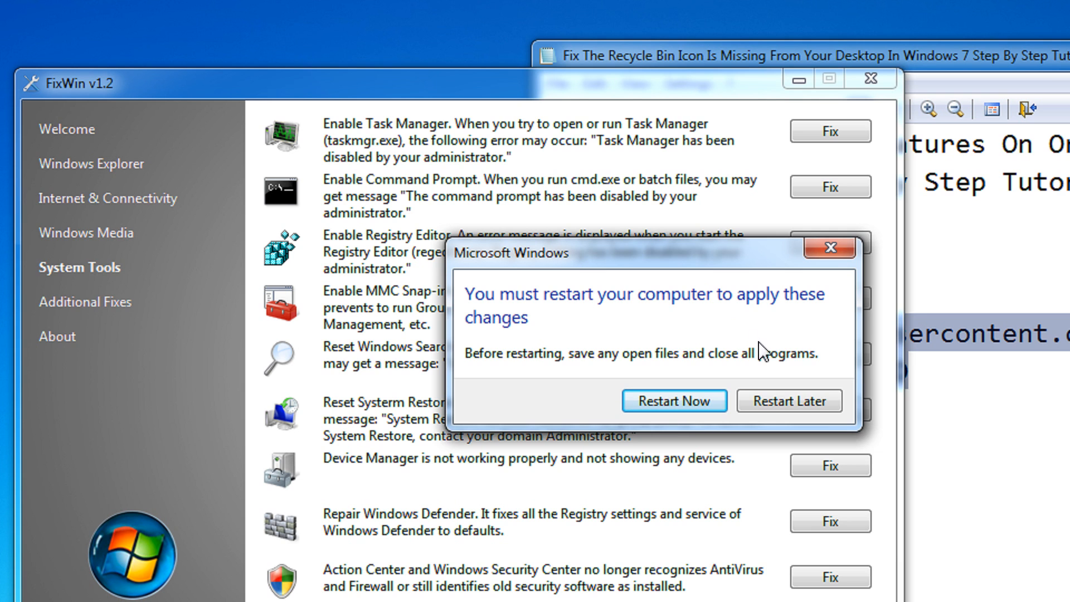